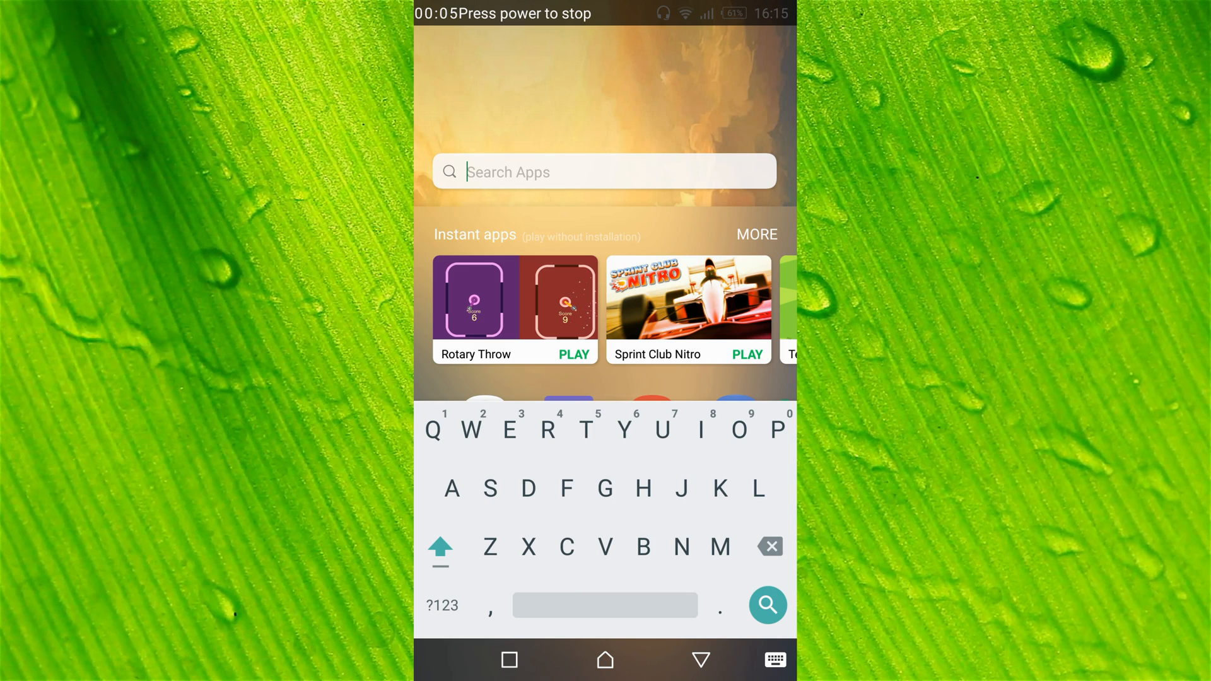
Search the launcher's apps for "Goo" to find the Google app
text(Goo)
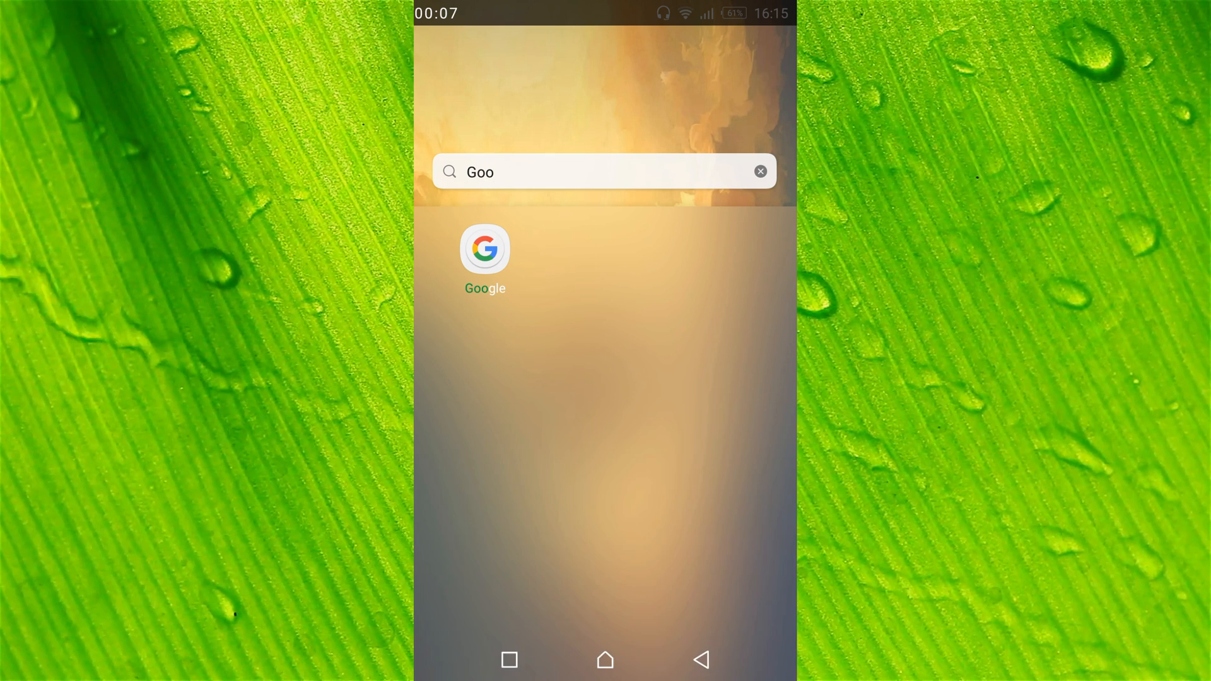
Launch the Google app and show its More menu with Settings, feedback and Help
click(485, 249)
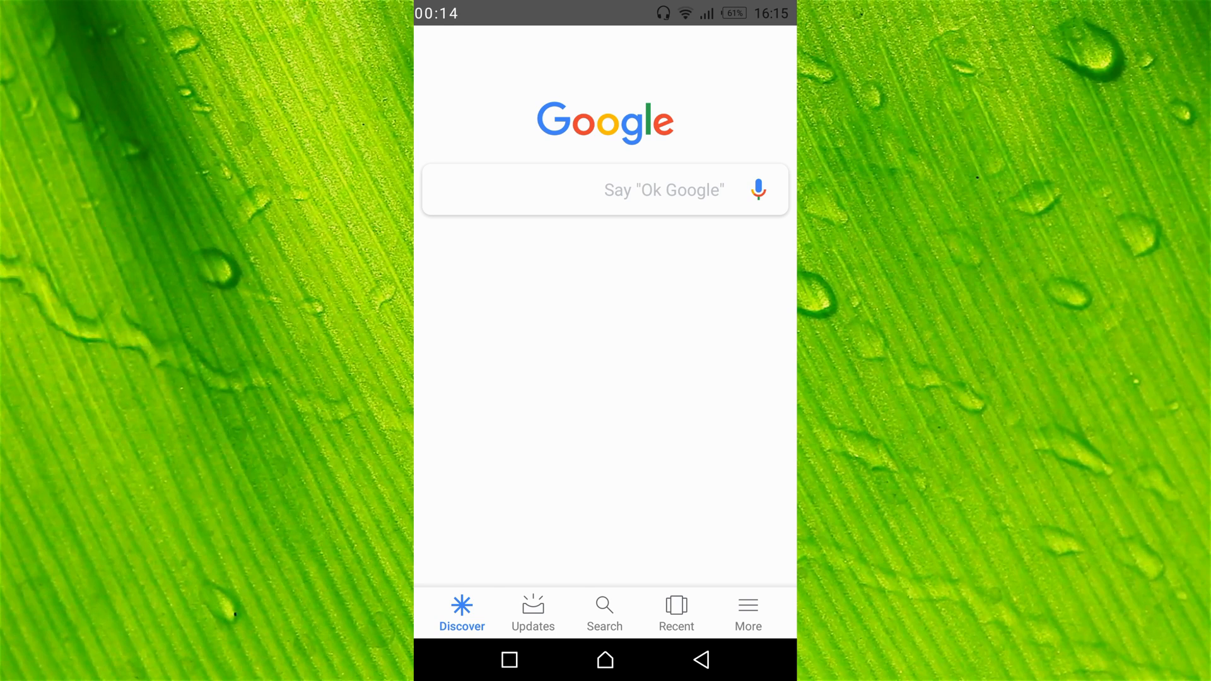
click(747, 611)
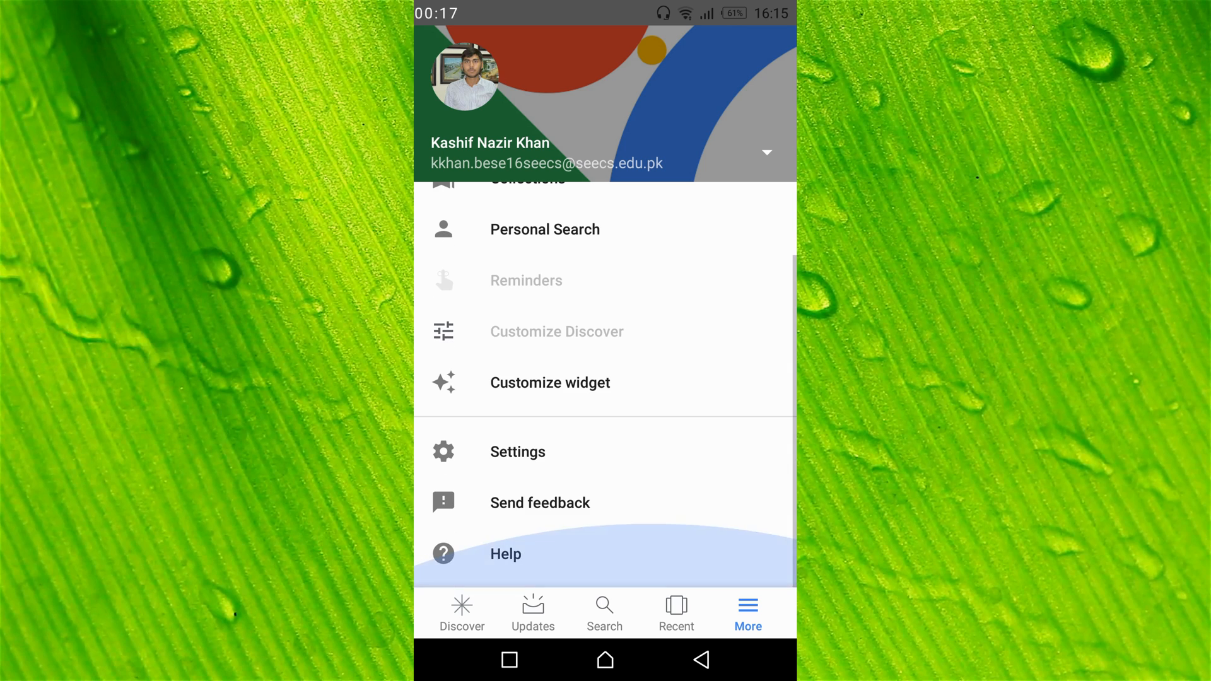
Go to Settings > Voice in the Google app and select Voice Match
click(517, 451)
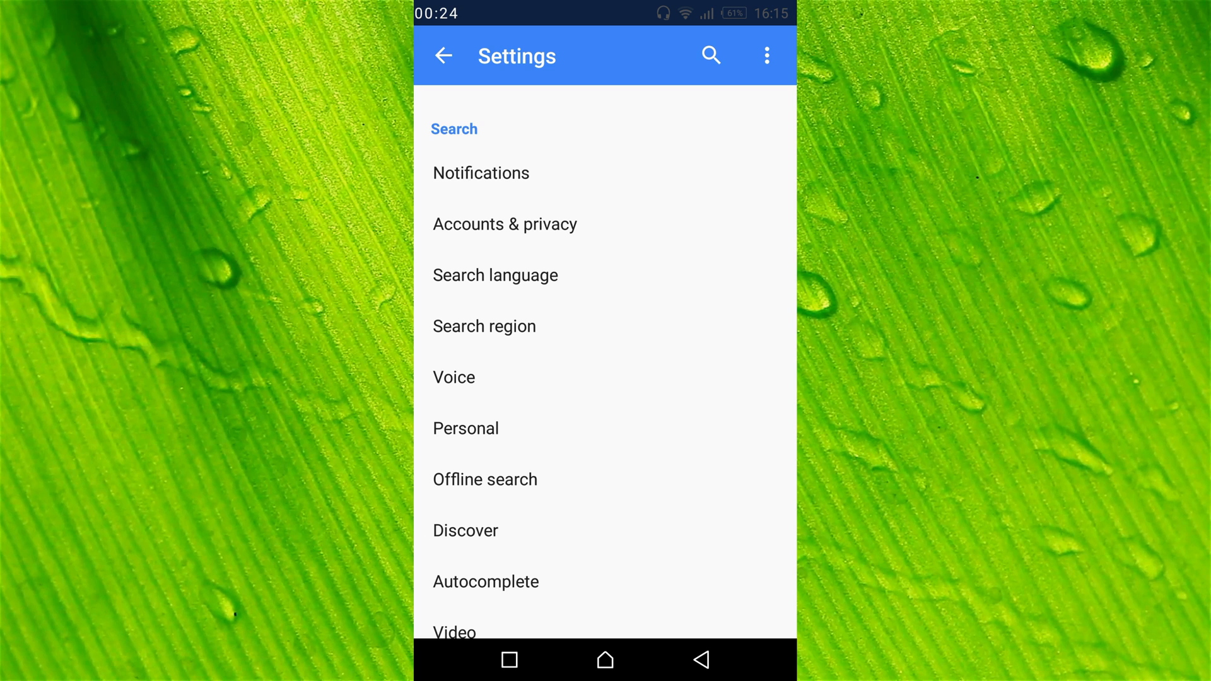
click(454, 377)
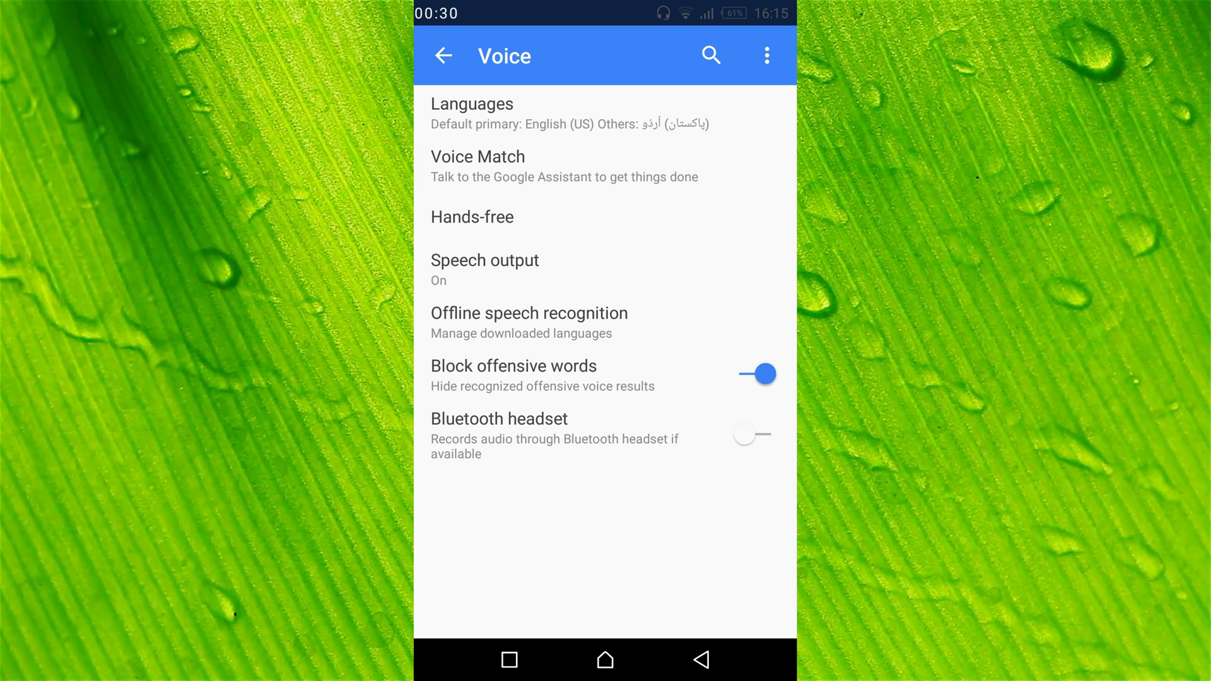
click(605, 165)
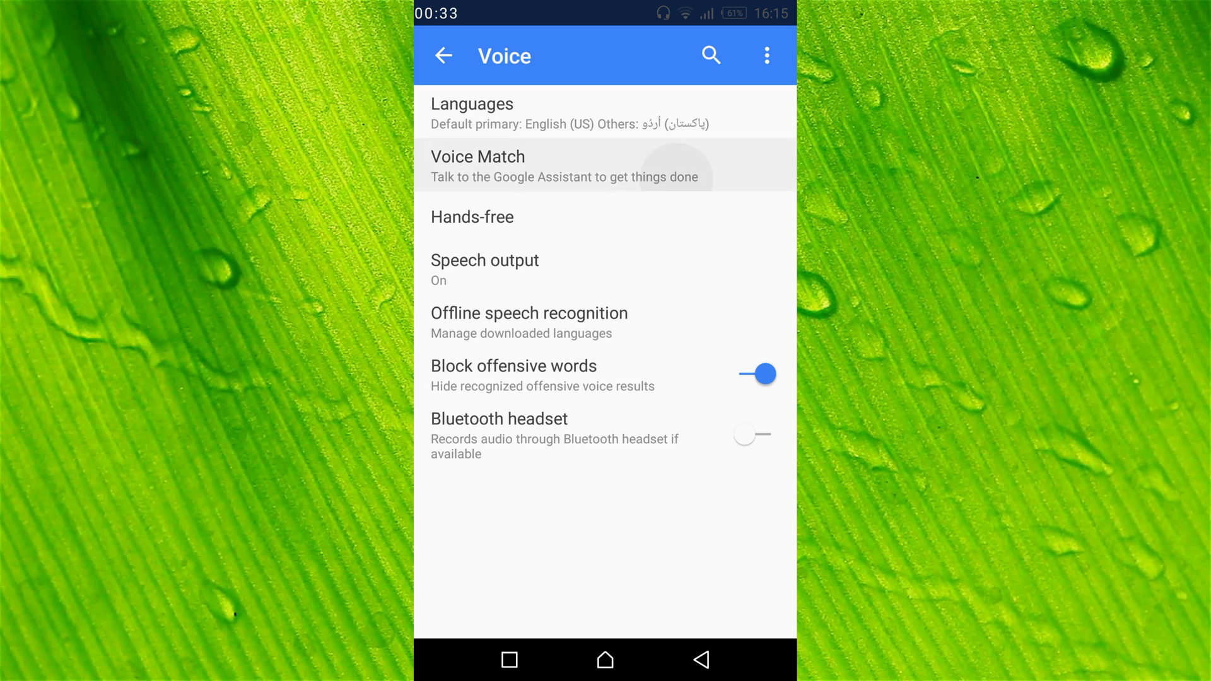
Switch off Access with Voice Match and While driving, then return to Settings
click(564, 164)
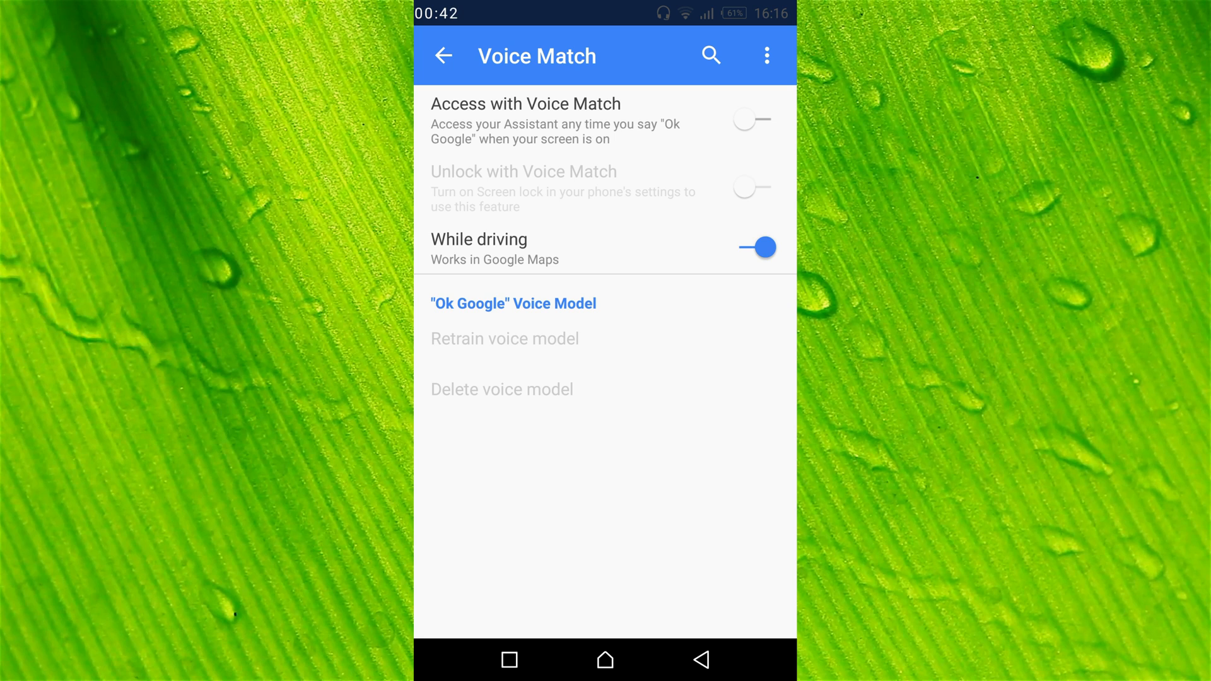
click(751, 247)
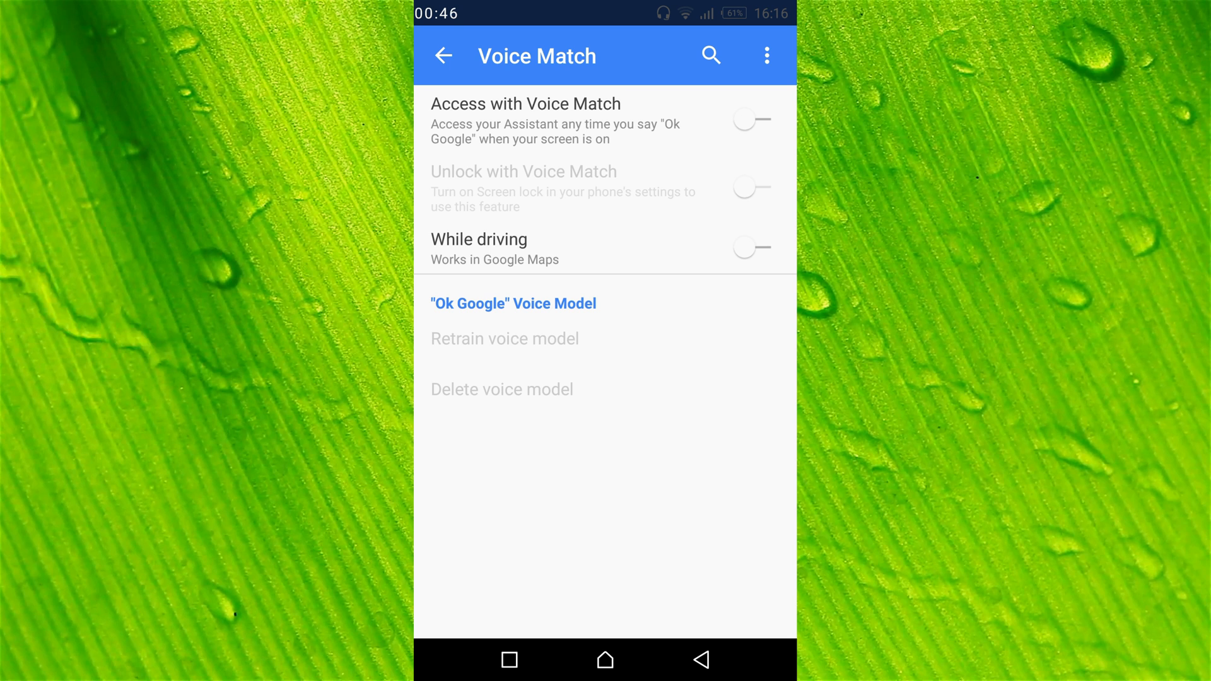
click(443, 56)
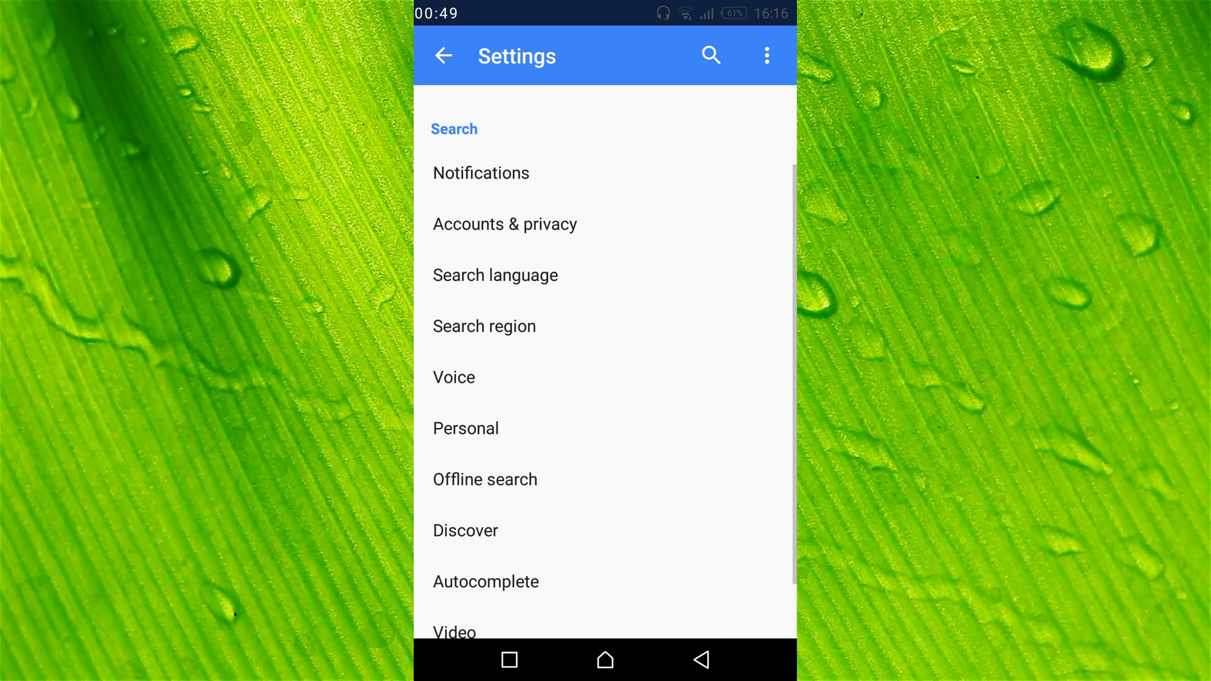